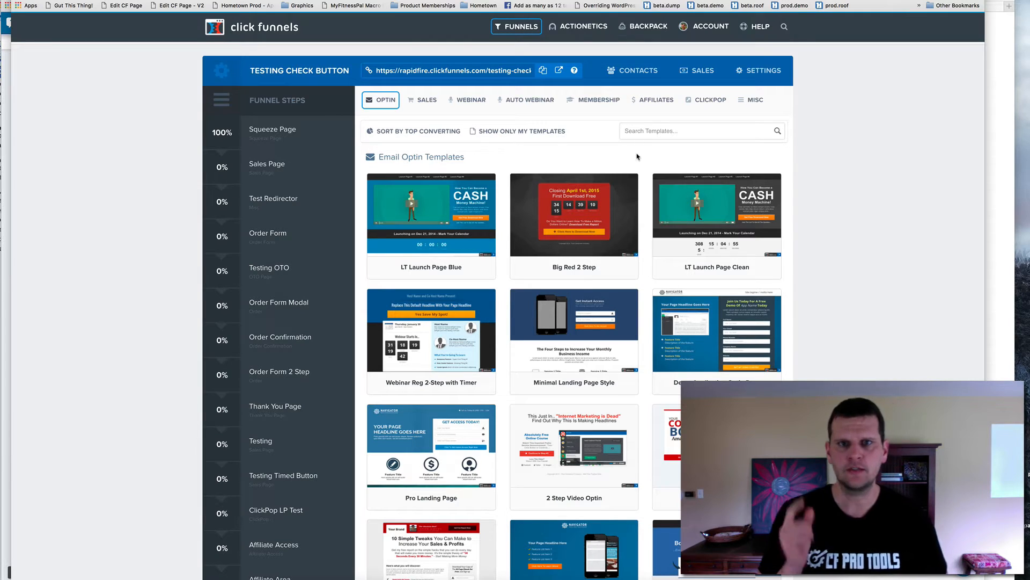
{"action": "mouse_move", "coordinate": [623, 183]}
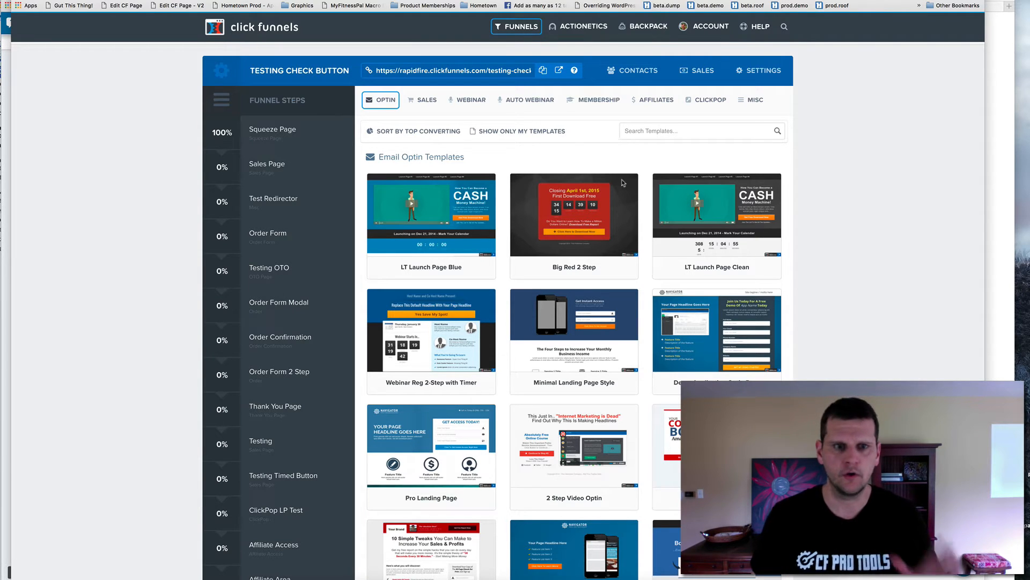
{"action": "mouse_move", "coordinate": [548, 162]}
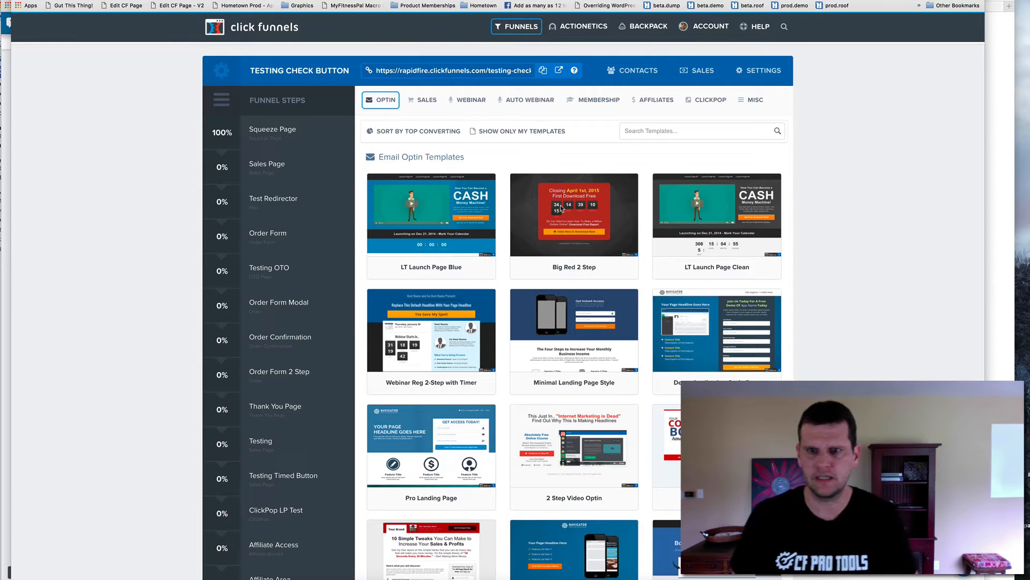
Step: Switch the template list to Sales pages and select a template for the step
{"action": "scroll", "scroll_direction": "down", "scroll_amount": 3}
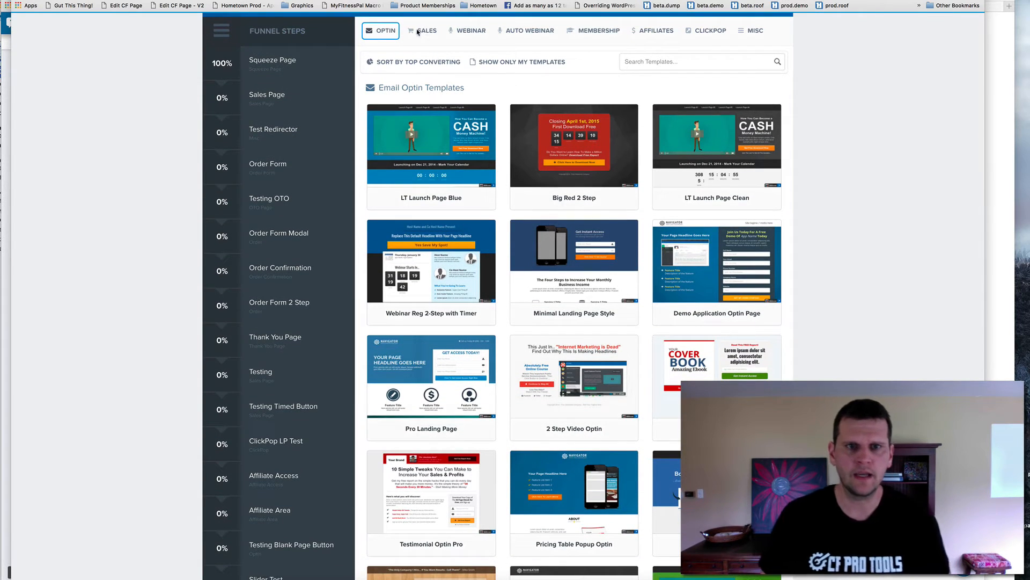
{"action": "left_click", "coordinate": [425, 30]}
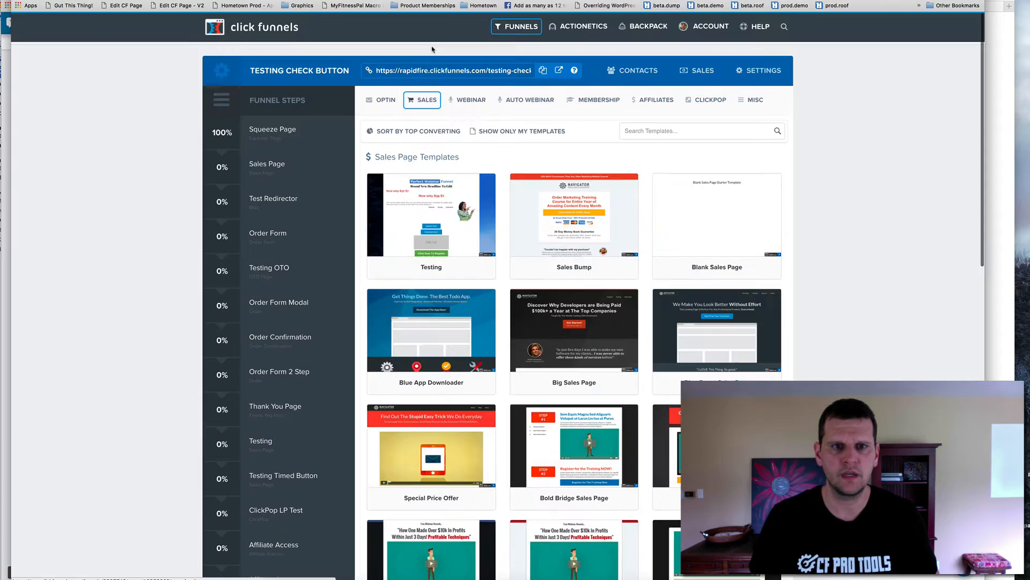
{"action": "scroll", "scroll_direction": "down", "scroll_amount": 3}
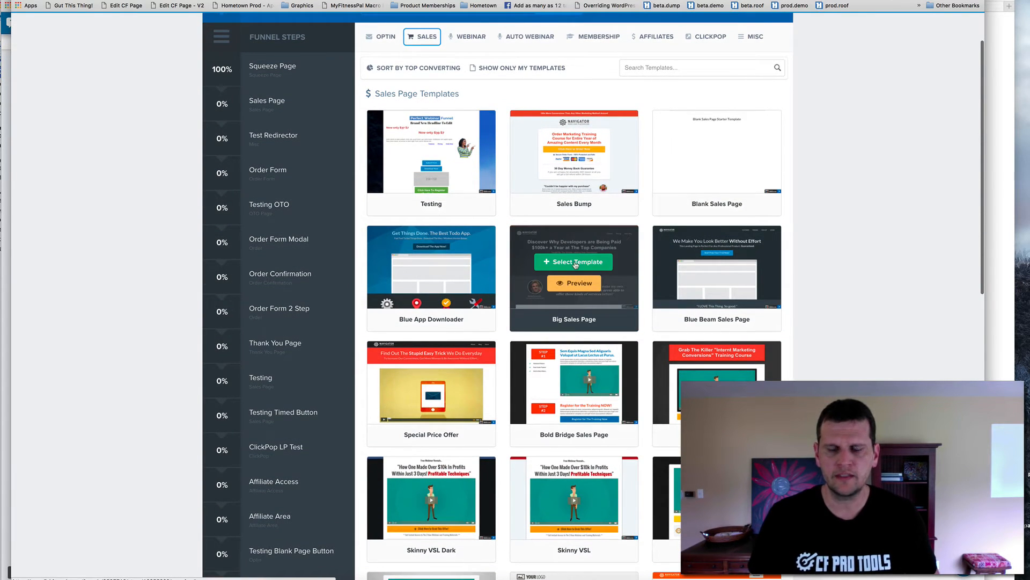
{"action": "left_click", "coordinate": [573, 261]}
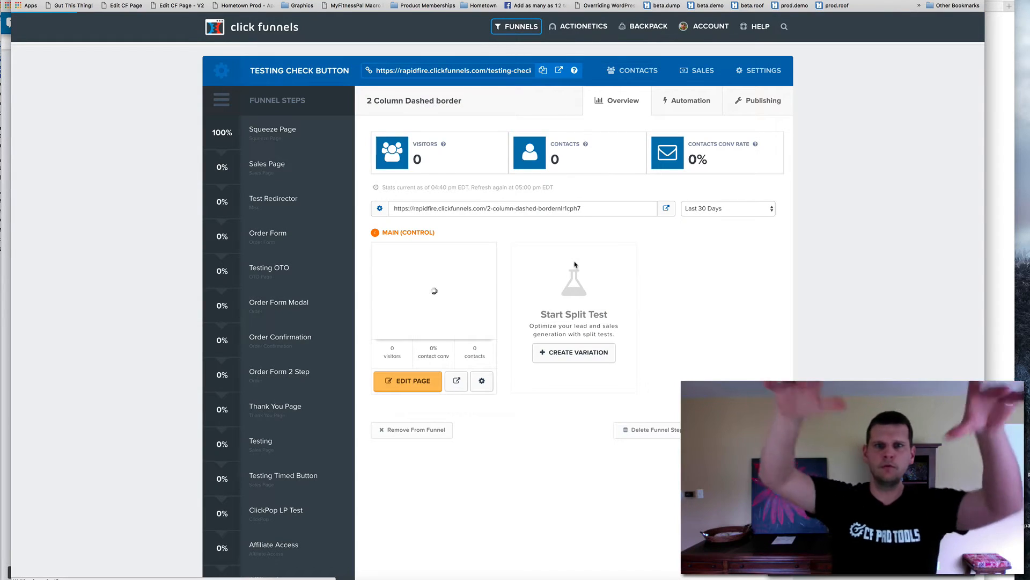
{"action": "mouse_move", "coordinate": [584, 310]}
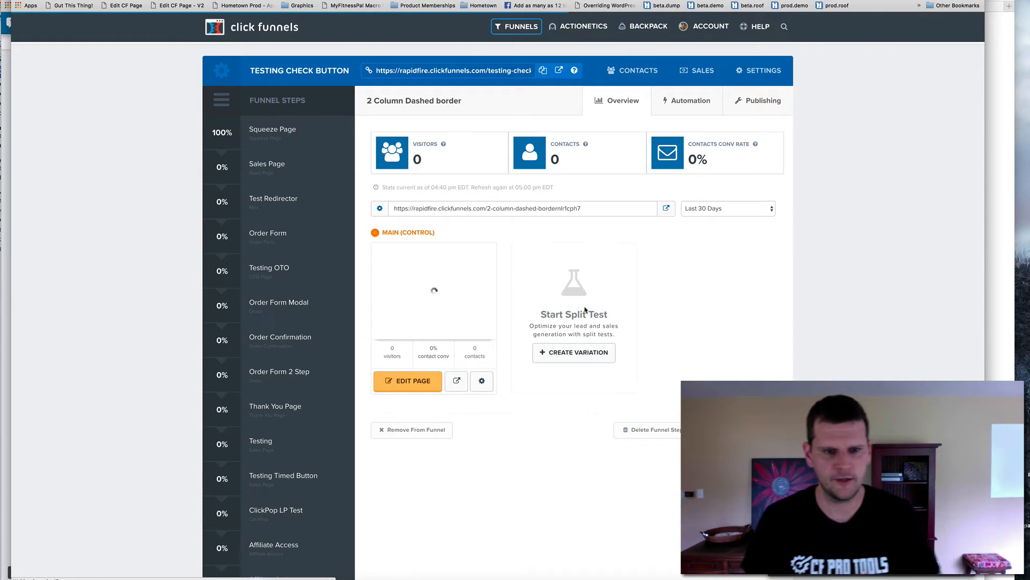
{"action": "mouse_move", "coordinate": [471, 304]}
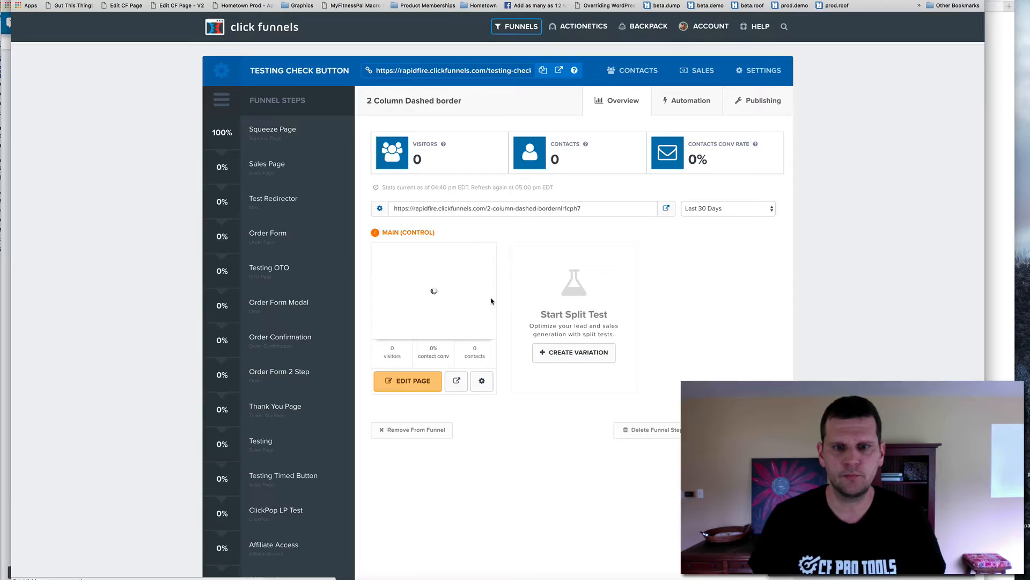
Step: Launch the page editor for the '2 Column Dashed border' step
{"action": "left_click", "coordinate": [408, 380]}
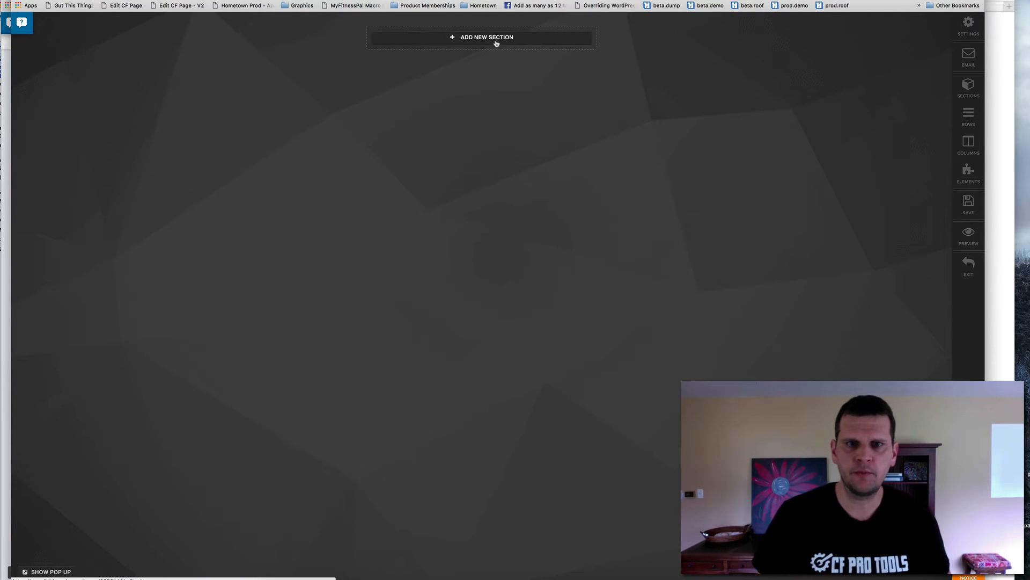
Step: Add a new section with a two-column row and a video element in the left column
{"action": "left_click", "coordinate": [486, 37]}
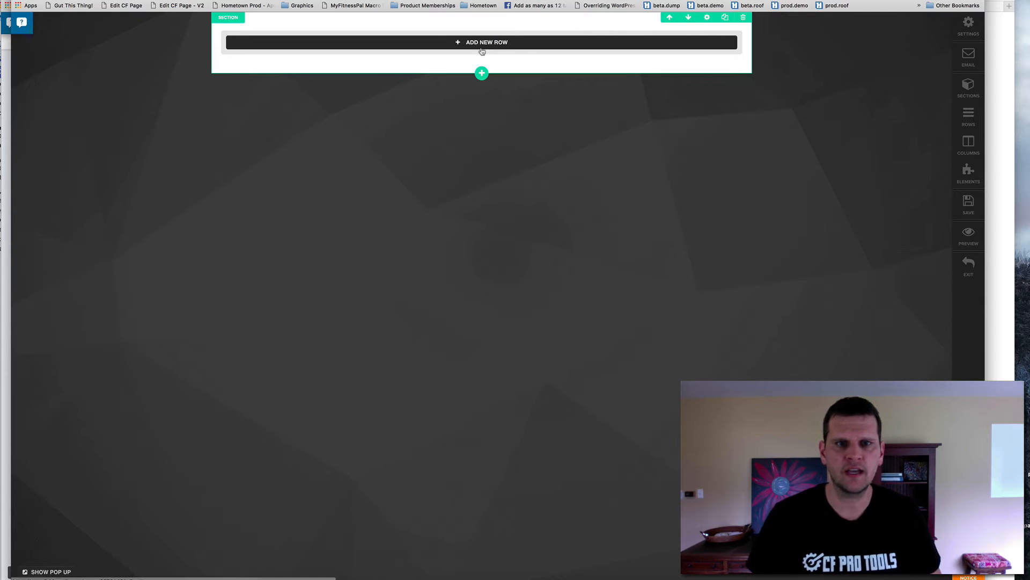
{"action": "left_click", "coordinate": [481, 42]}
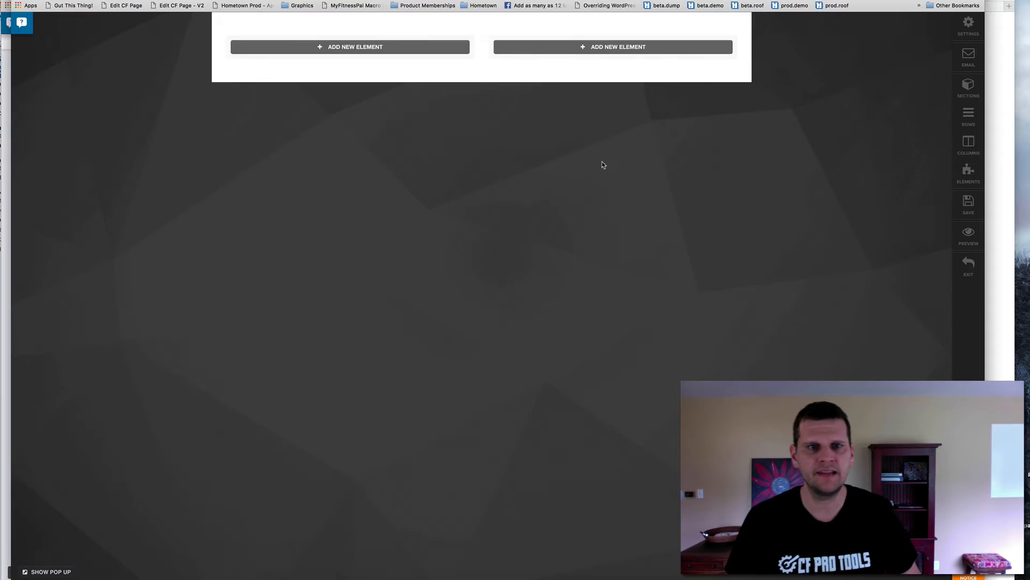
{"action": "left_click", "coordinate": [350, 47]}
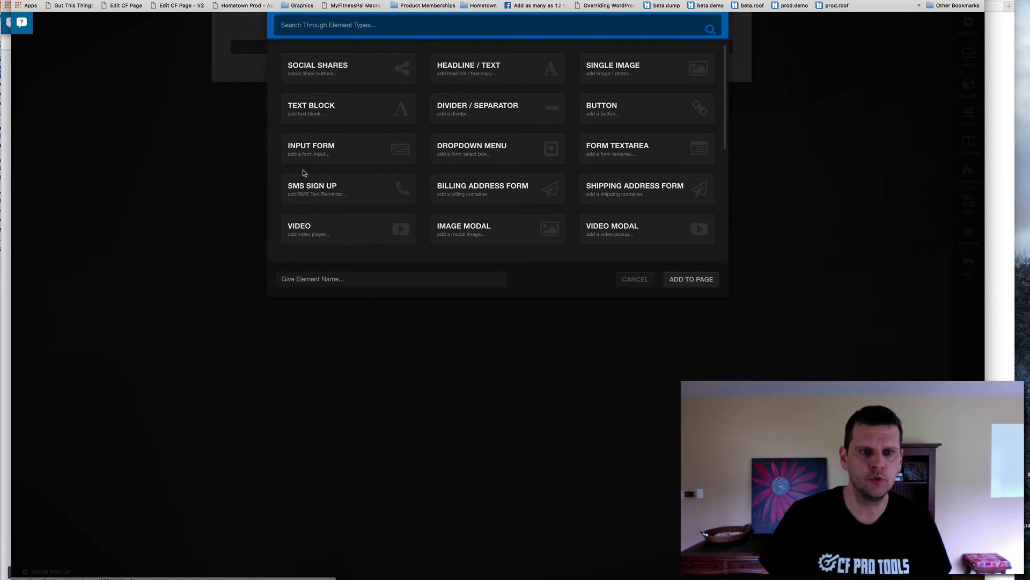
{"action": "left_click", "coordinate": [348, 229]}
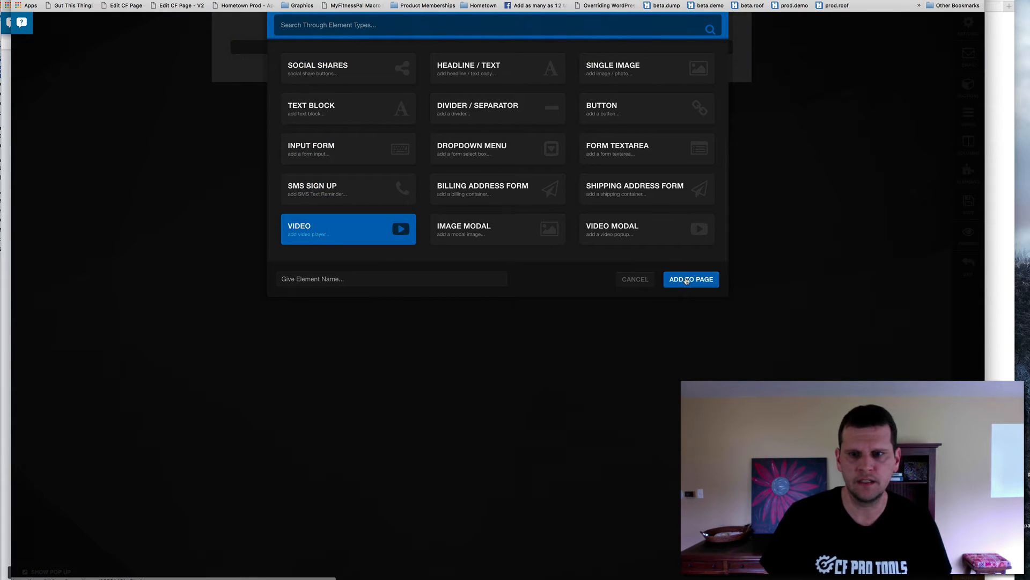
{"action": "left_click", "coordinate": [691, 279]}
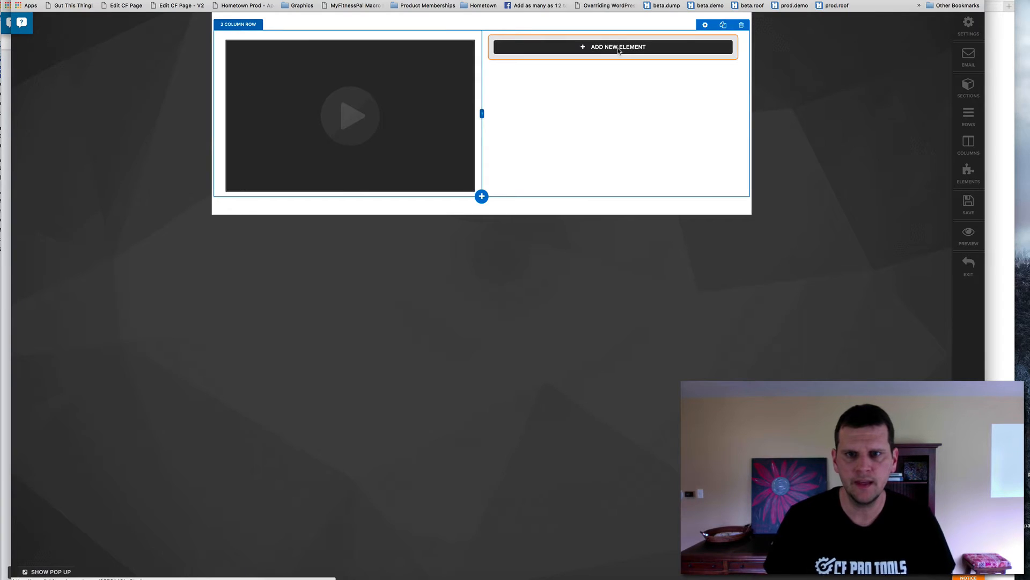
Step: Fill the right column with an input form, duplicated input fields and a button
{"action": "left_click", "coordinate": [612, 46]}
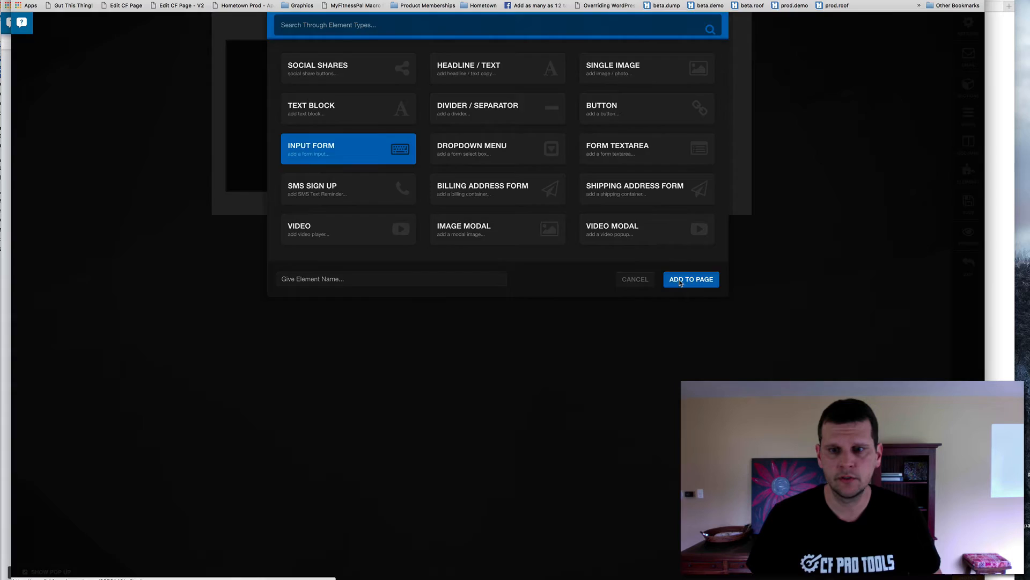
{"action": "left_click", "coordinate": [690, 278]}
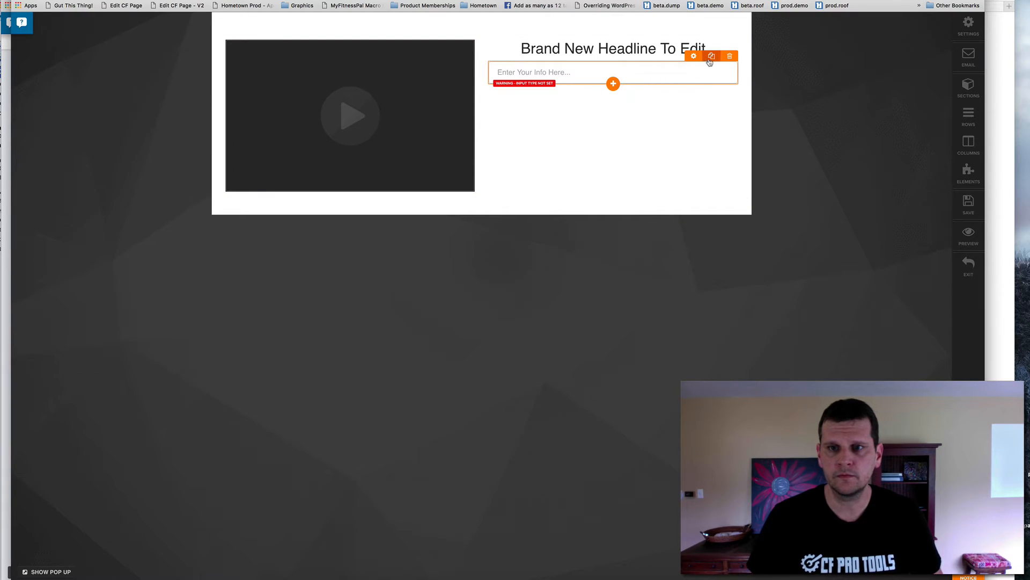
{"action": "left_click", "coordinate": [711, 56]}
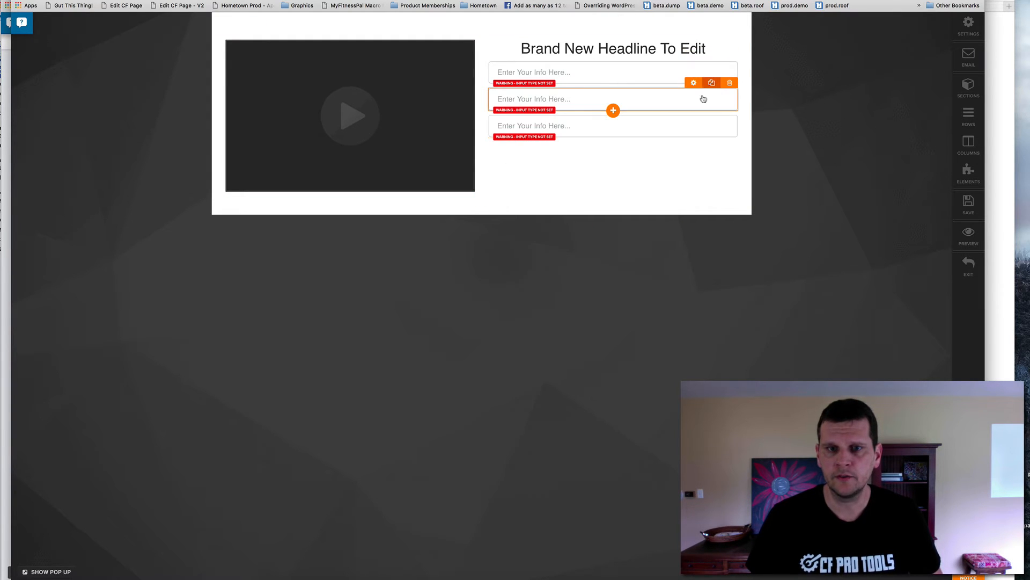
{"action": "mouse_move", "coordinate": [613, 137]}
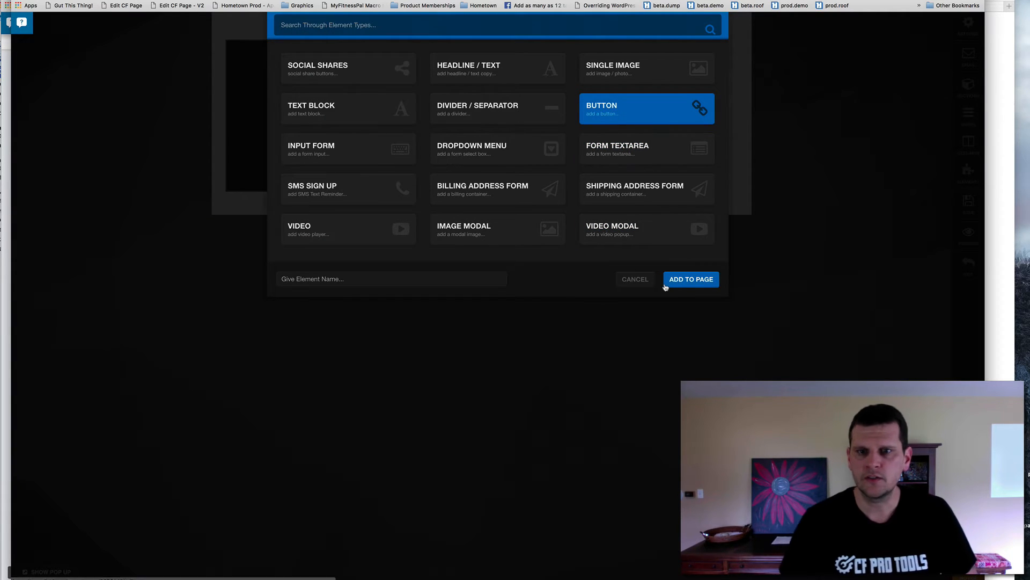
{"action": "left_click", "coordinate": [691, 278]}
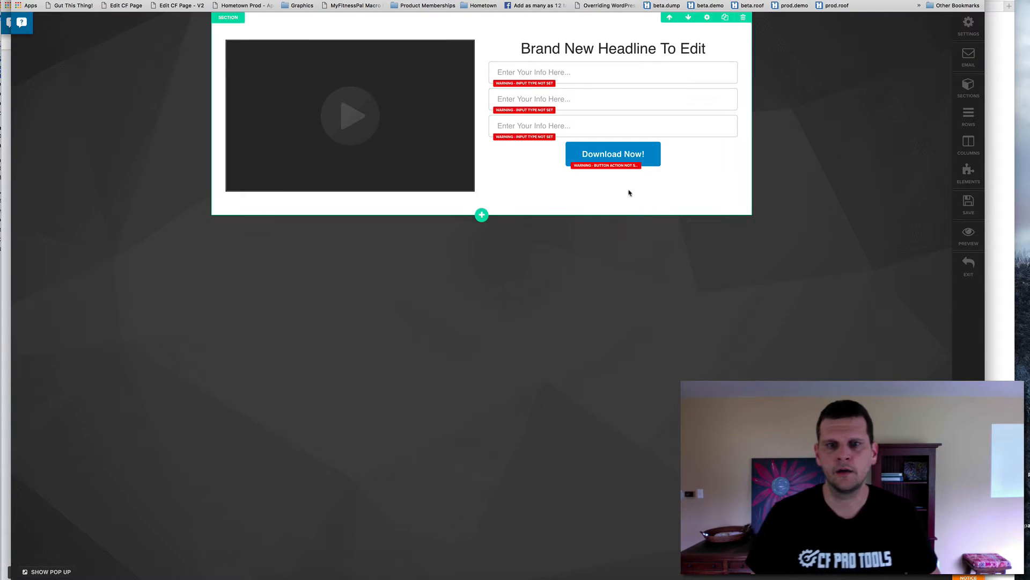
{"action": "left_click", "coordinate": [612, 48]}
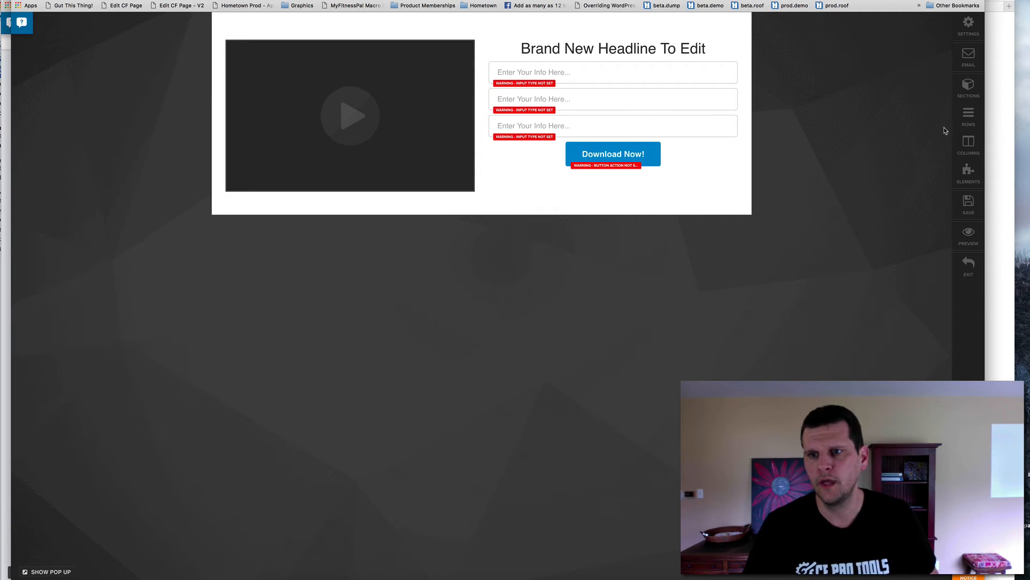
Step: Lower the right column's BG Color opacity to about rgba(0,0,0,0.17)
{"action": "left_click", "coordinate": [968, 144]}
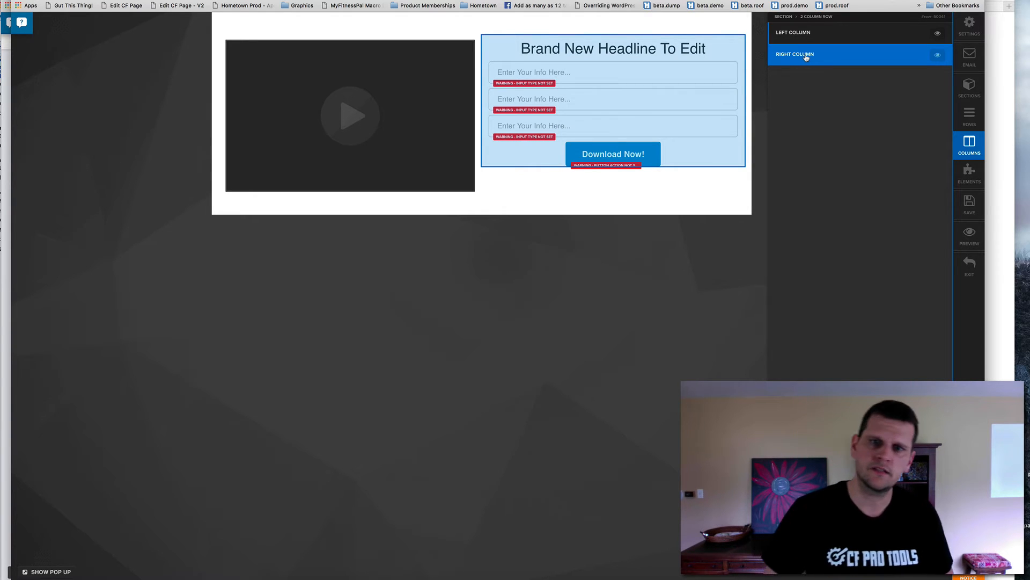
{"action": "left_click", "coordinate": [795, 54]}
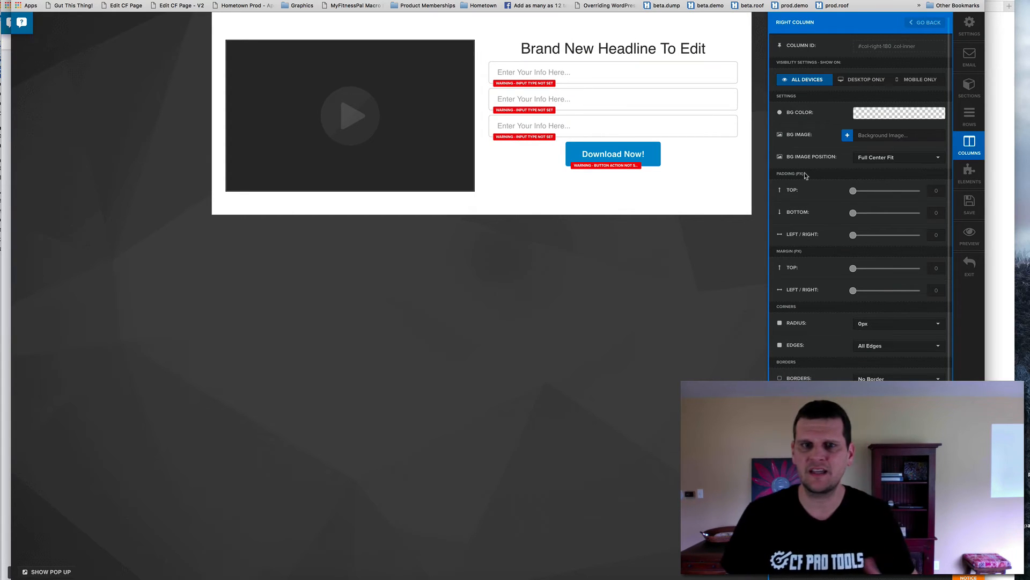
{"action": "left_click", "coordinate": [899, 112]}
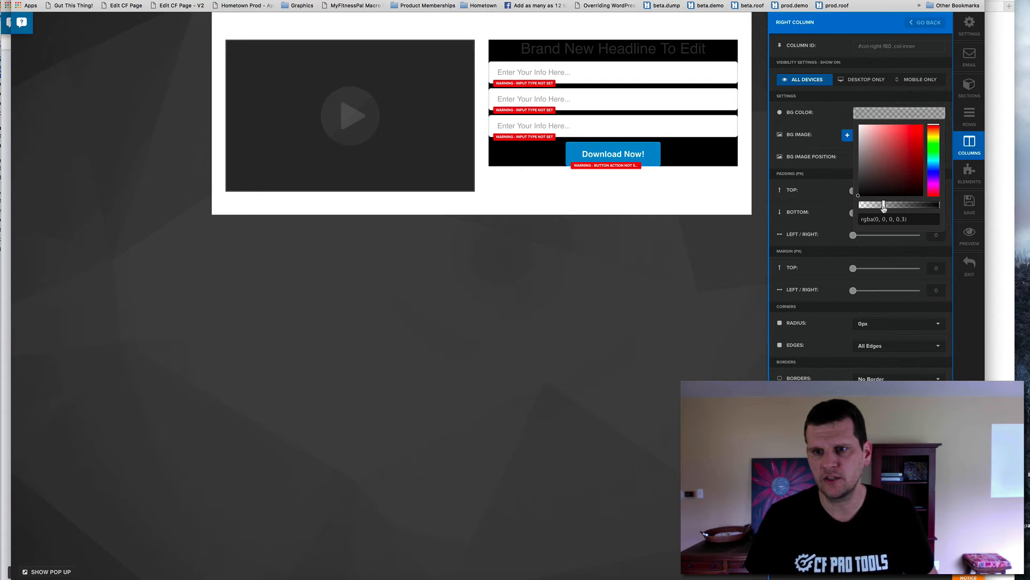
{"action": "left_click_drag", "start_coordinate": [884, 204], "coordinate": [871, 204]}
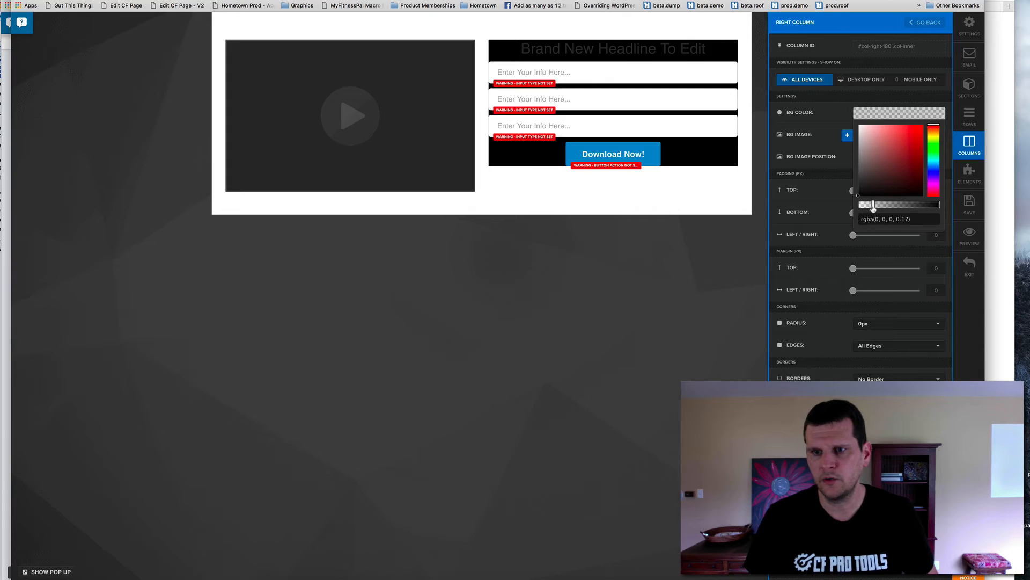
{"action": "left_click_drag", "start_coordinate": [878, 204], "coordinate": [884, 204]}
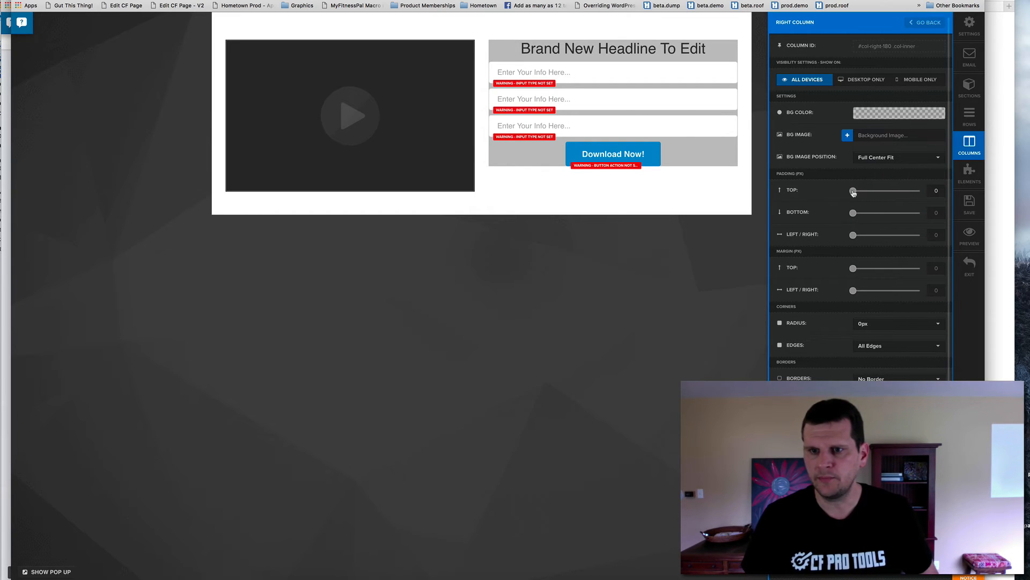
Step: Give the form column 20 px top and bottom padding and a 15 px top margin
{"action": "left_click", "coordinate": [936, 190]}
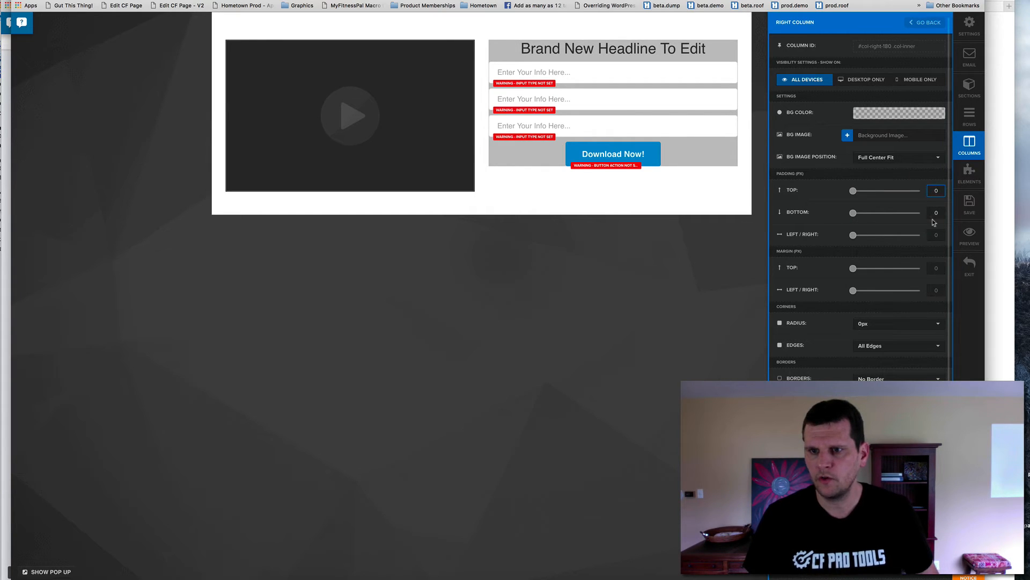
{"action": "type", "text": "400"}
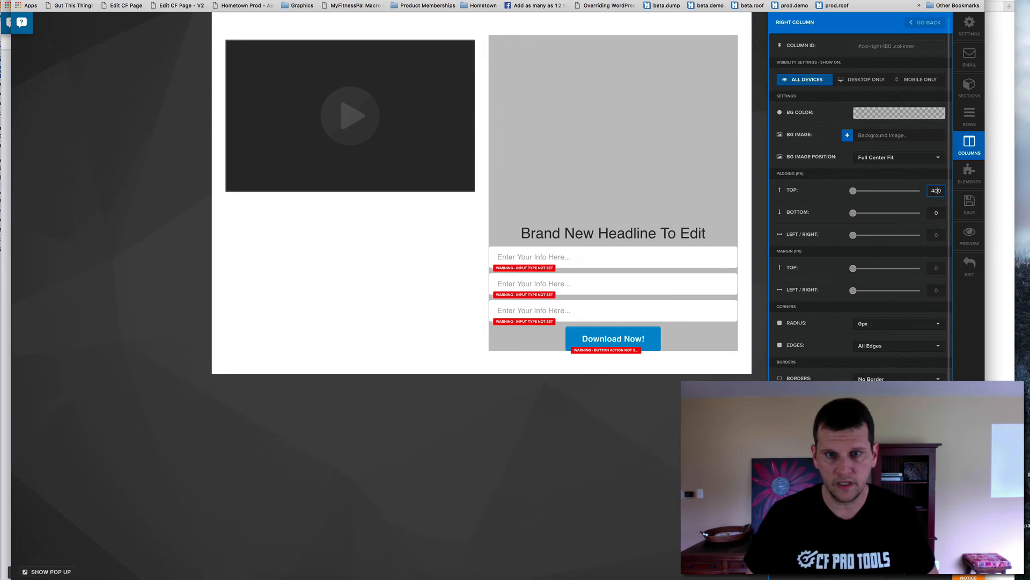
{"action": "type", "text": "40"}
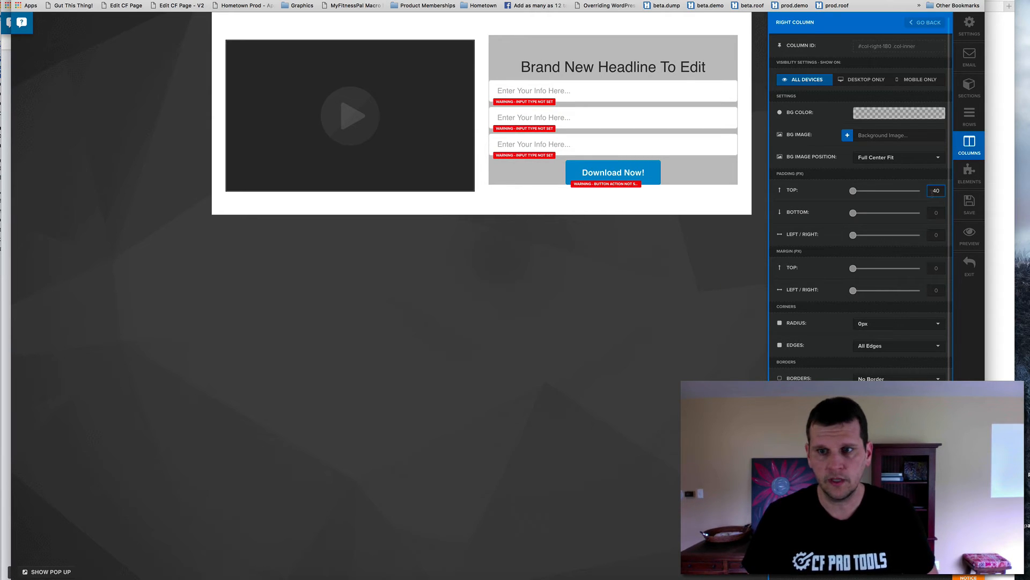
{"action": "left_click", "coordinate": [936, 211]}
{"action": "type", "text": "20"}
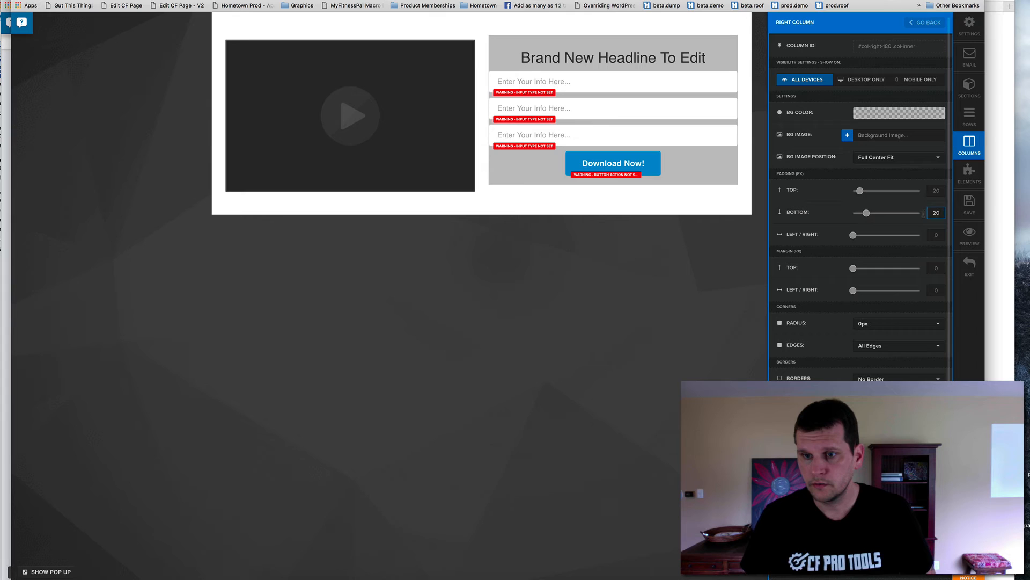
{"action": "scroll", "scroll_direction": "down", "scroll_amount": 3}
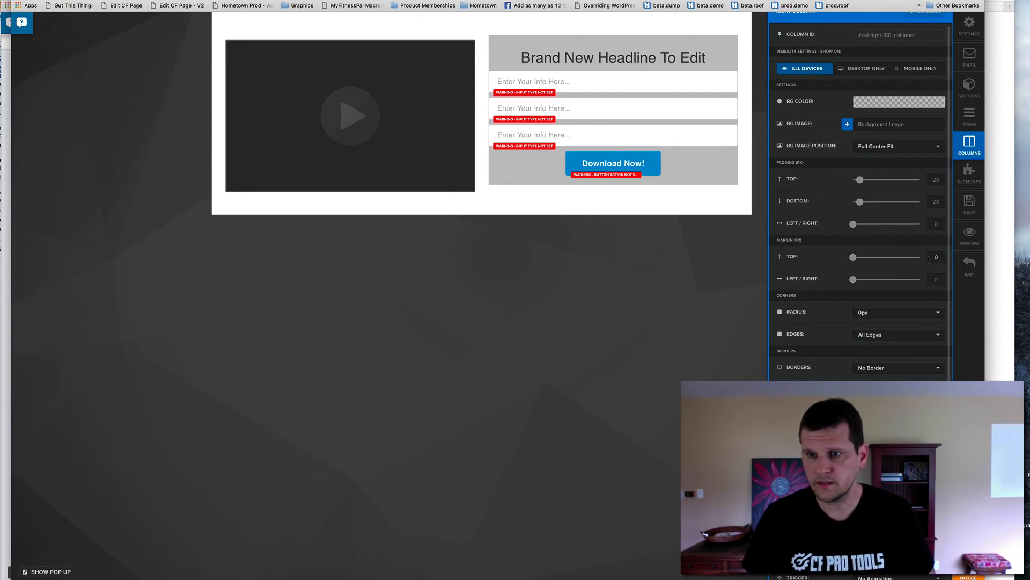
{"action": "left_click", "coordinate": [936, 257]}
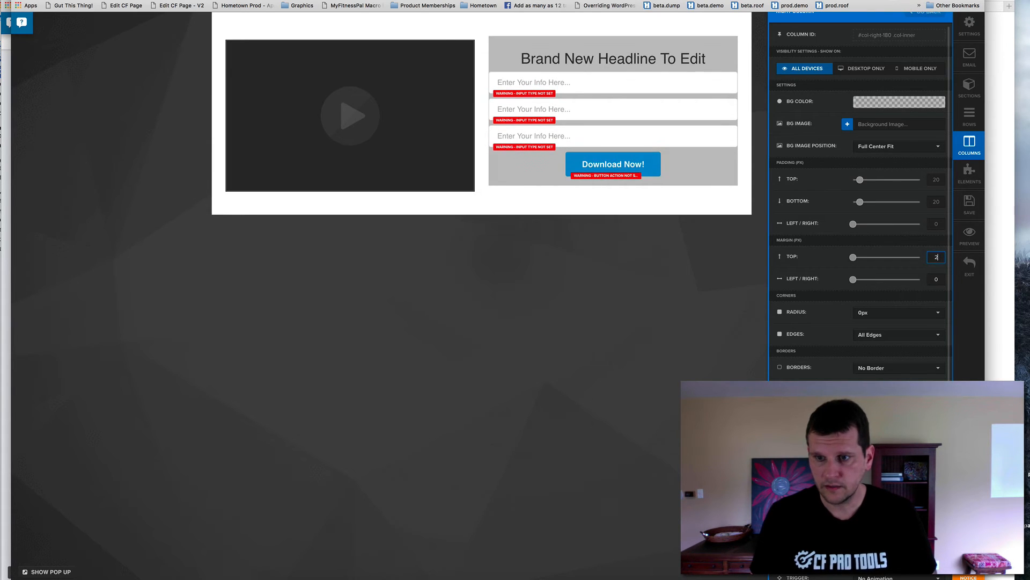
{"action": "type", "text": "15"}
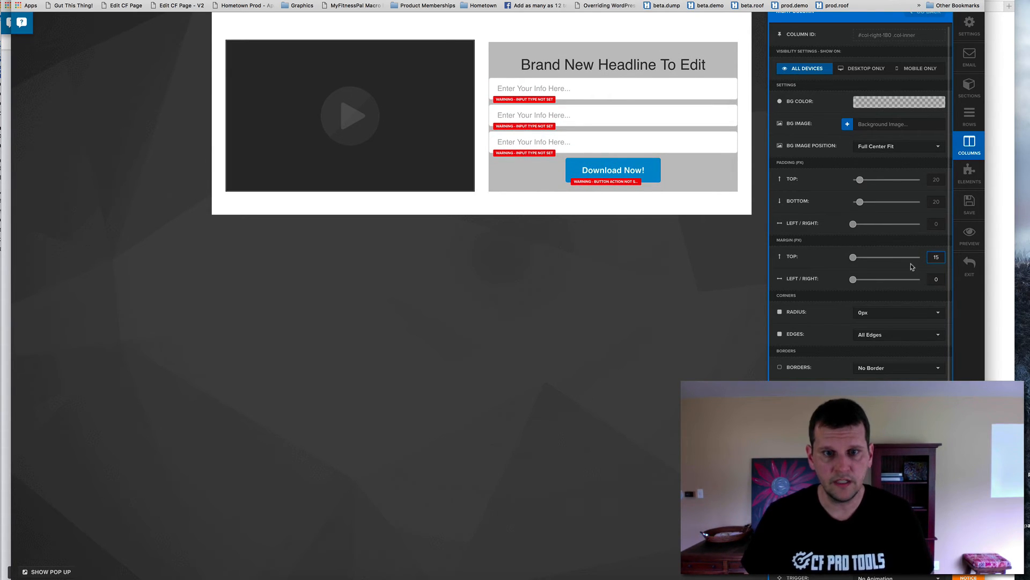
{"action": "scroll", "scroll_direction": "down", "scroll_amount": 3}
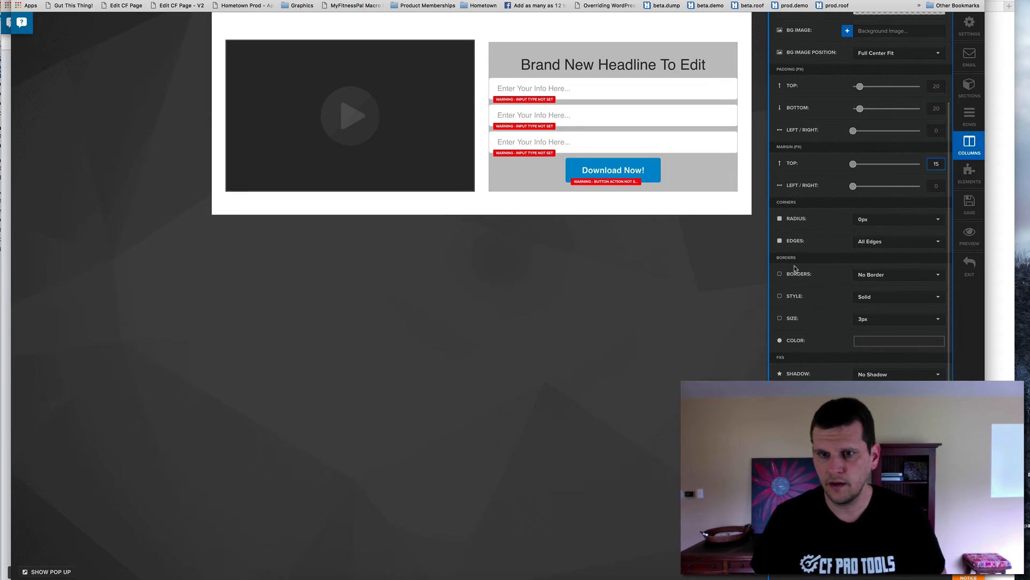
Step: Round the column corners by 5px, add a dashed full border, and widen side padding
{"action": "left_click", "coordinate": [898, 219]}
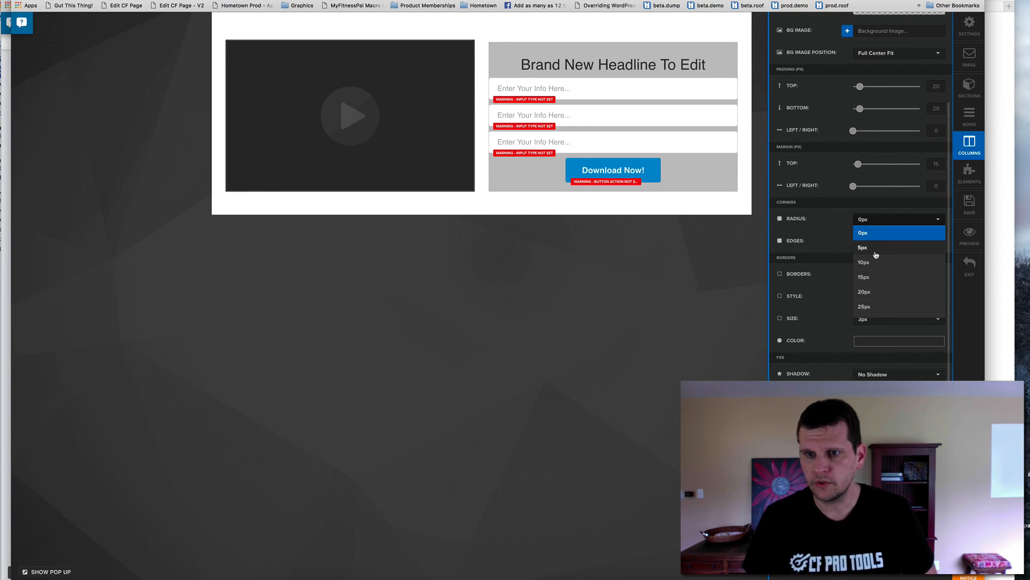
{"action": "left_click", "coordinate": [861, 247]}
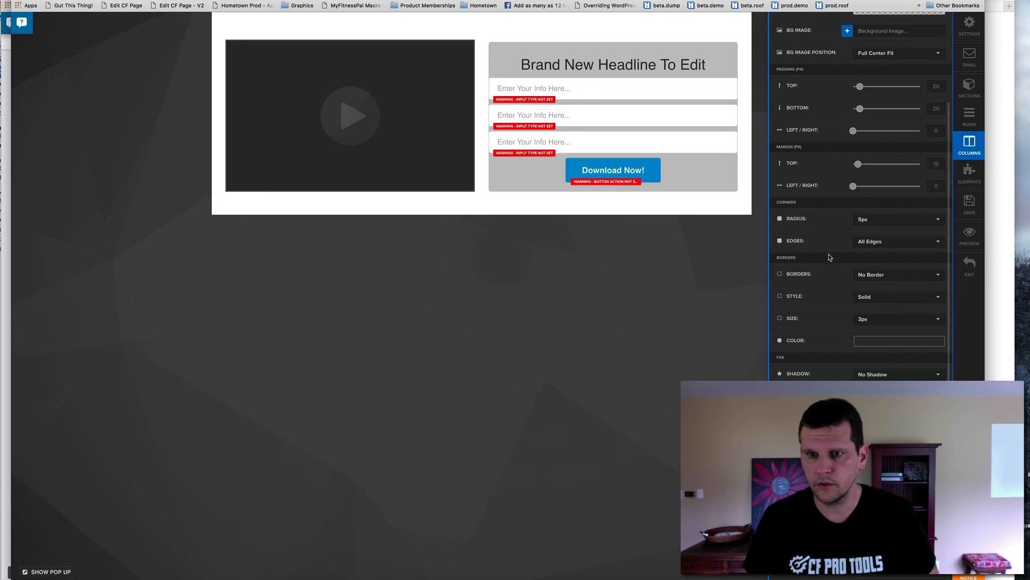
{"action": "left_click", "coordinate": [898, 274]}
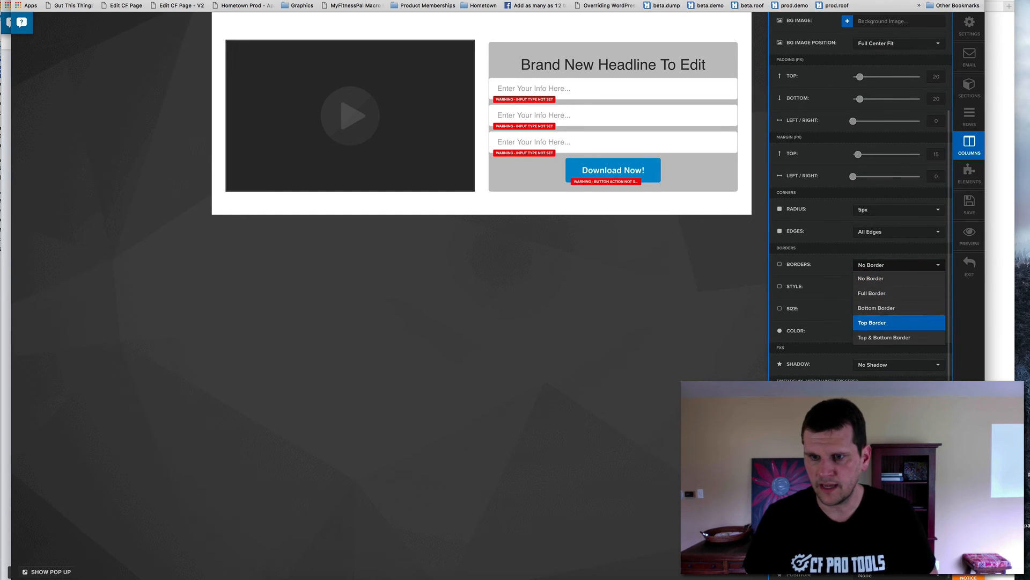
{"action": "mouse_move", "coordinate": [872, 293]}
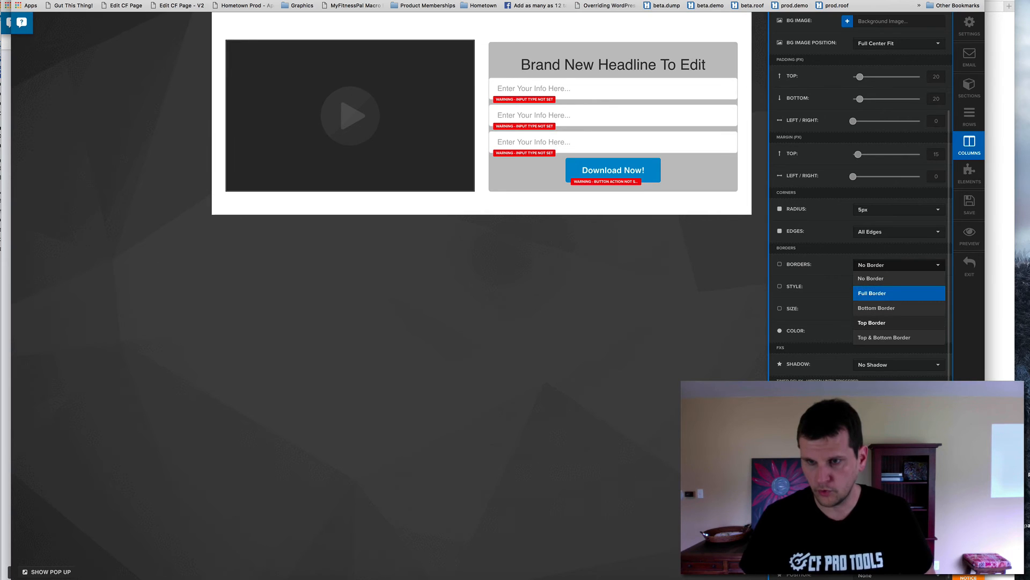
{"action": "left_click", "coordinate": [898, 286]}
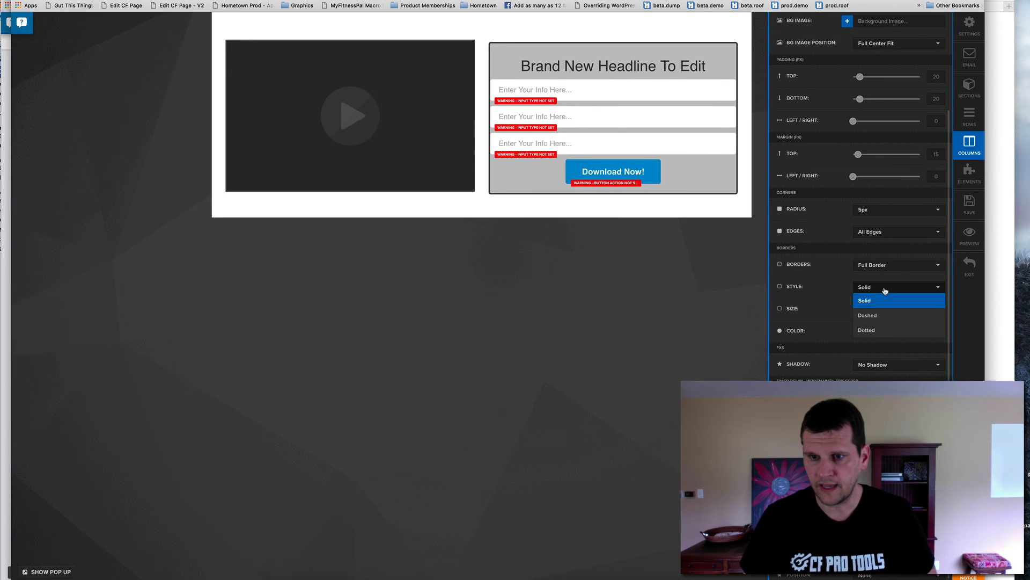
{"action": "left_click", "coordinate": [867, 315]}
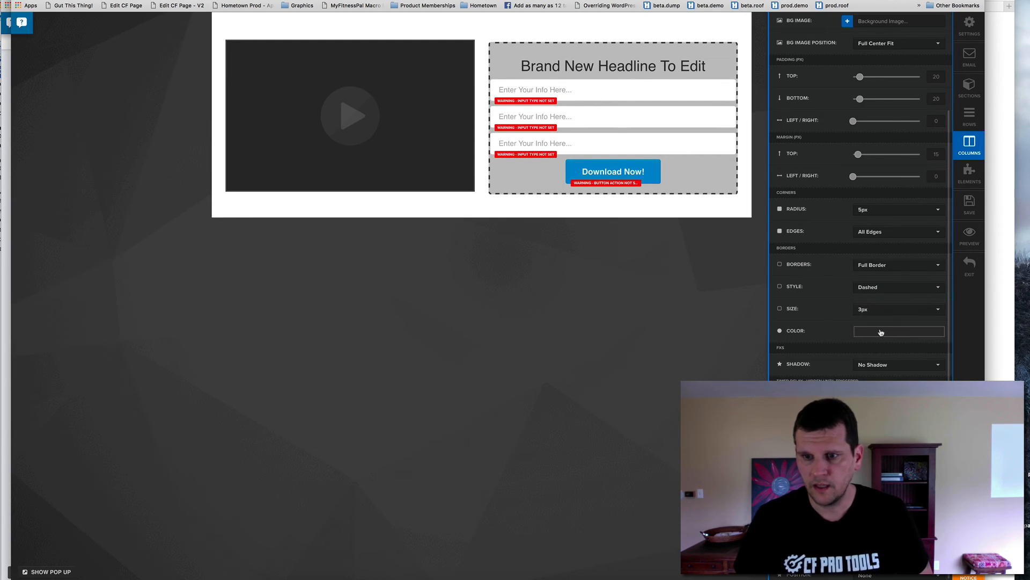
{"action": "left_click", "coordinate": [898, 331]}
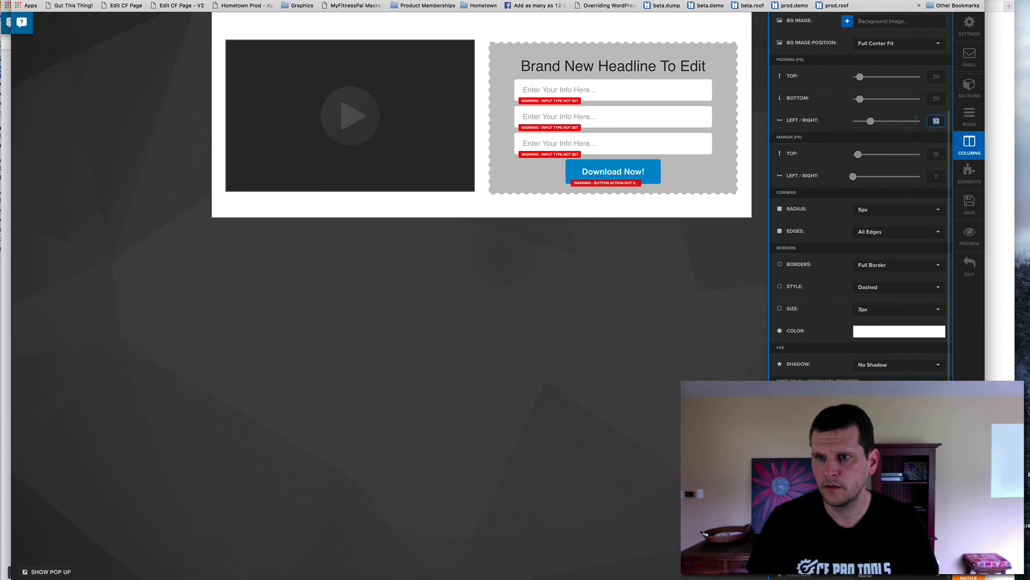
{"action": "type", "text": "30"}
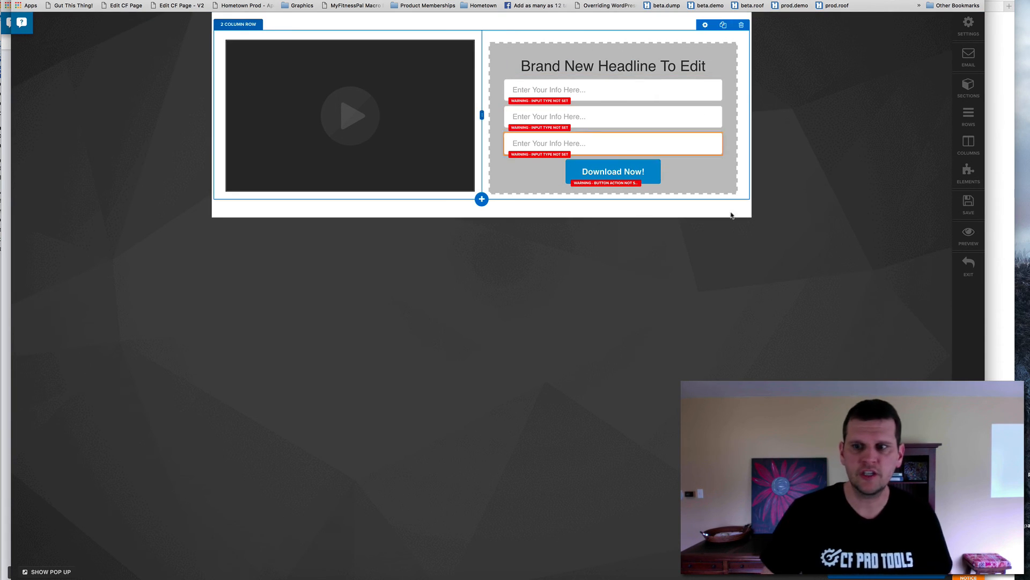
Step: Close the column settings, review the row's columns, and save the page
{"action": "left_click", "coordinate": [968, 234]}
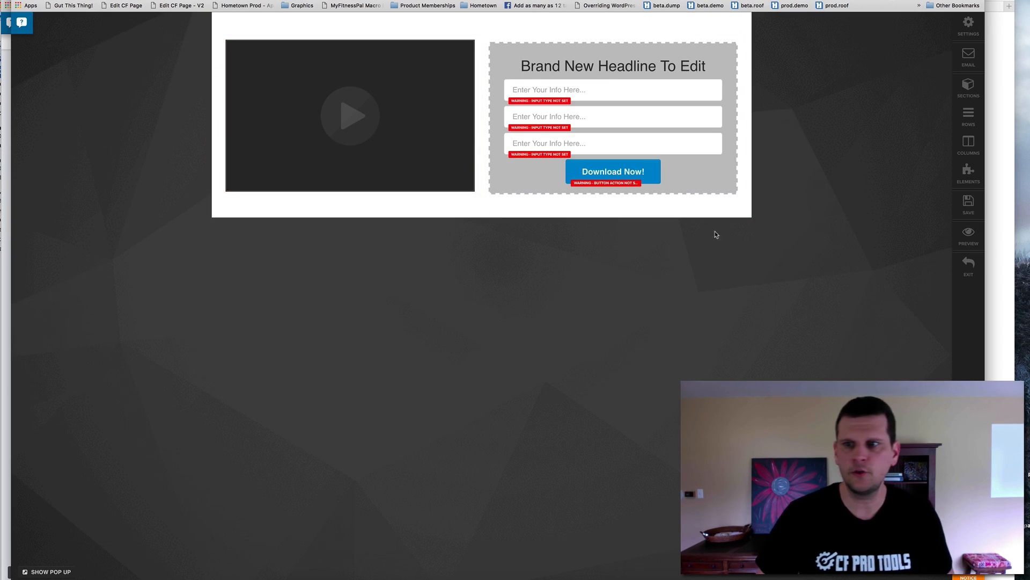
{"action": "left_click", "coordinate": [967, 143]}
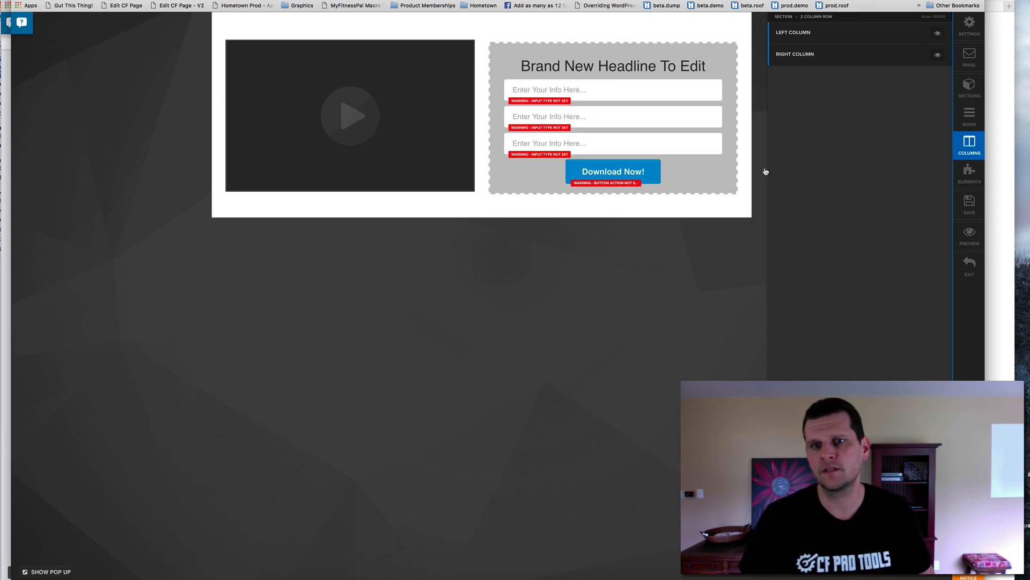
{"action": "mouse_move", "coordinate": [472, 234]}
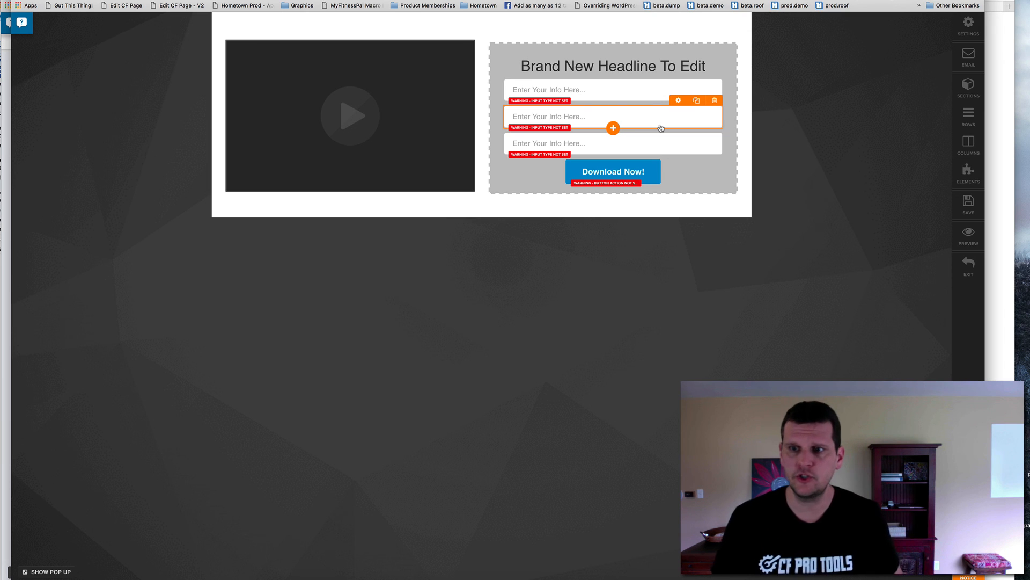
{"action": "left_click", "coordinate": [967, 205]}
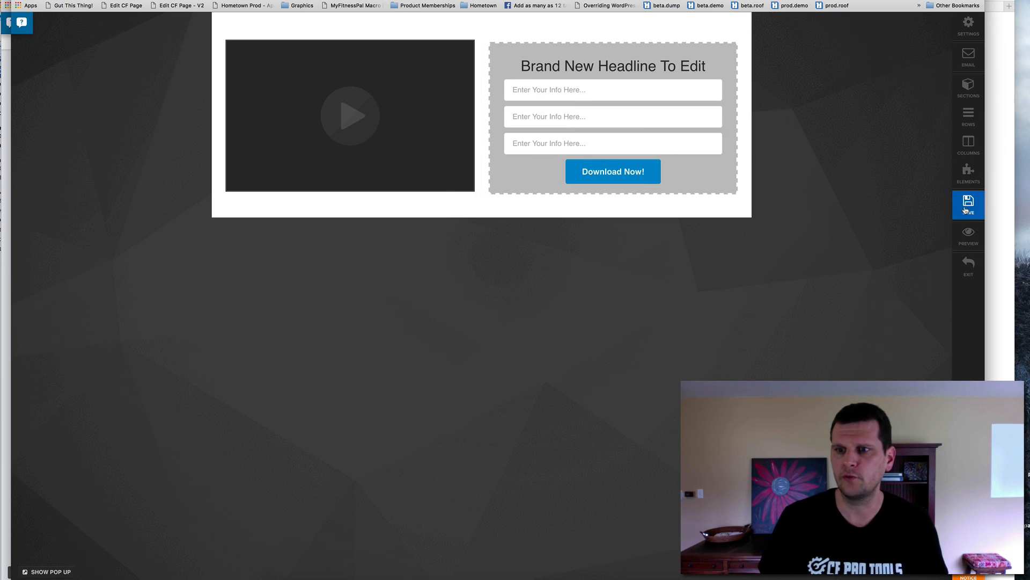